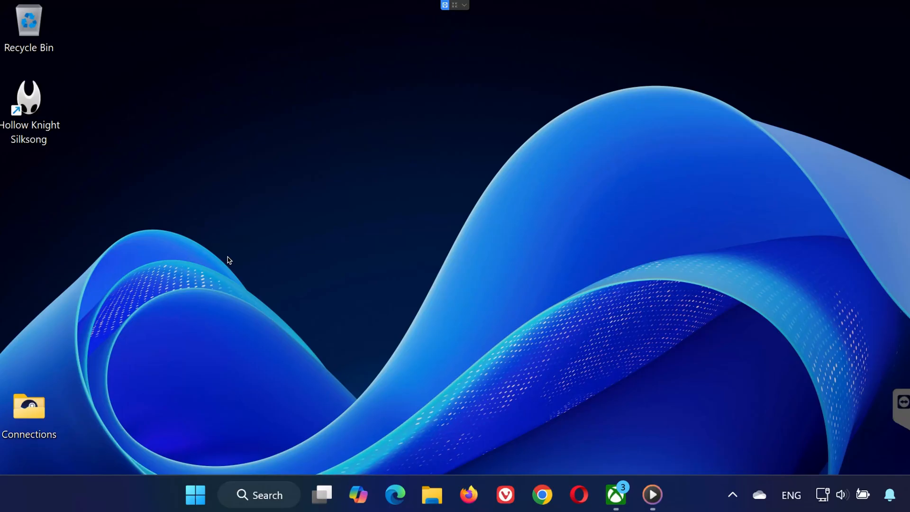
{"action": "mouse_move", "coordinate": [470, 284]}
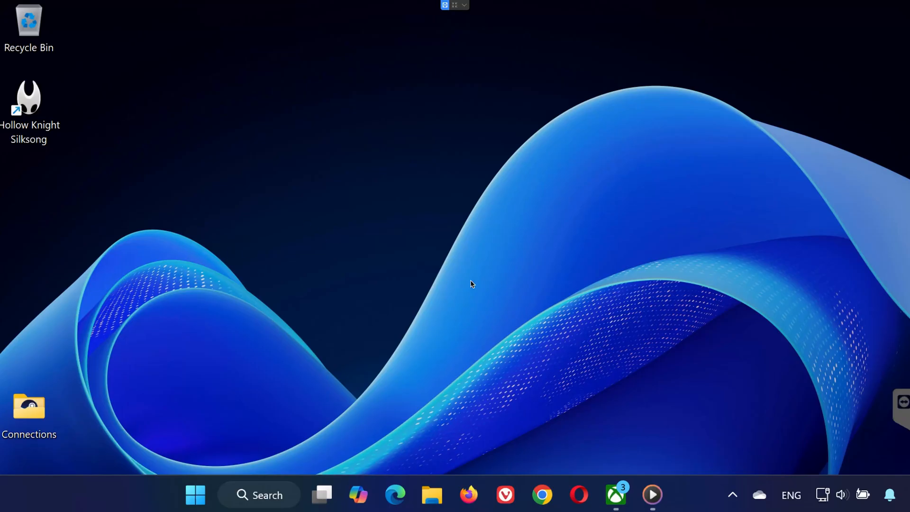
{"action": "mouse_move", "coordinate": [706, 241]}
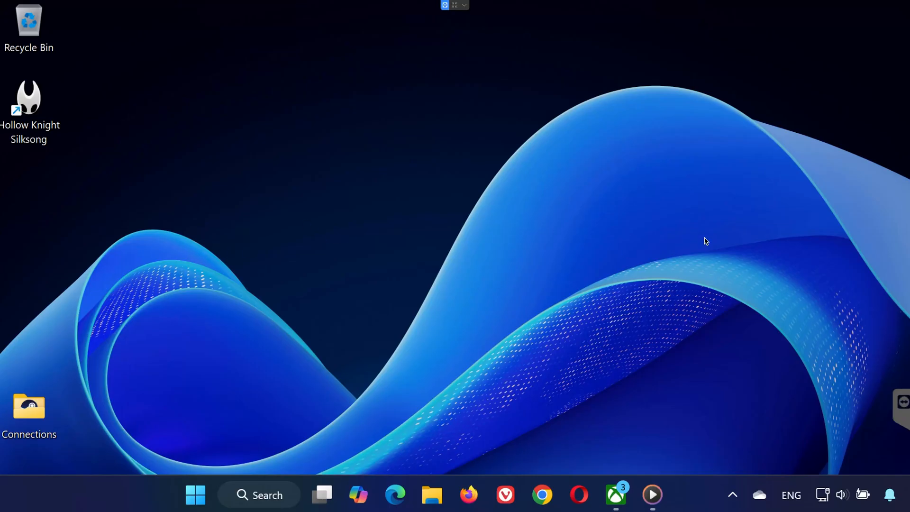
{"action": "mouse_move", "coordinate": [682, 242]}
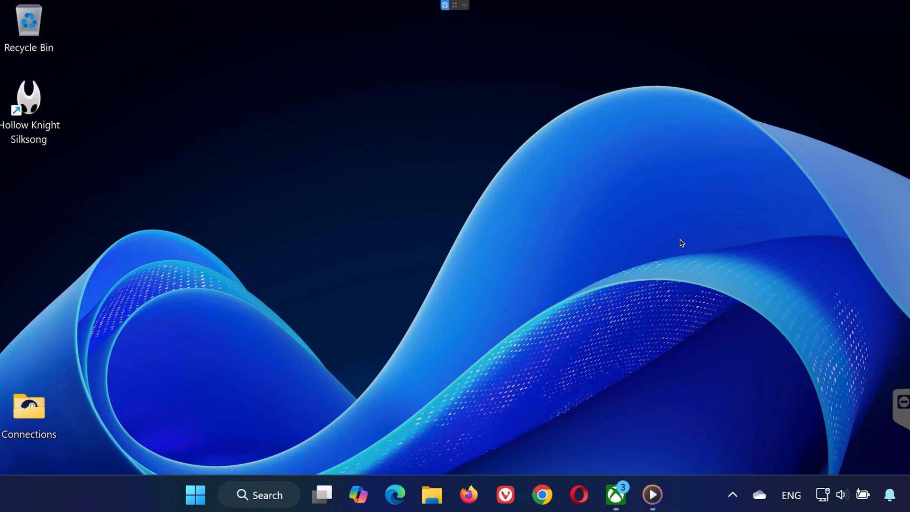
{"action": "mouse_move", "coordinate": [597, 276]}
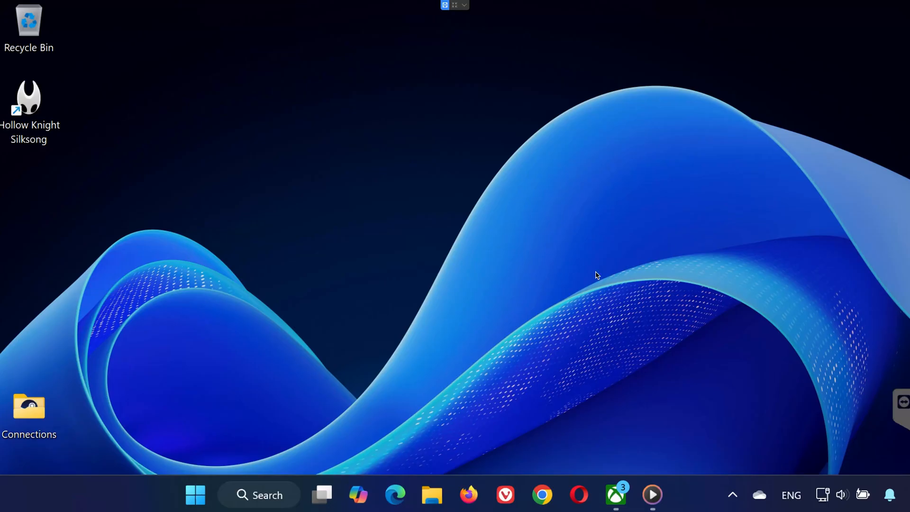
{"action": "mouse_move", "coordinate": [628, 426]}
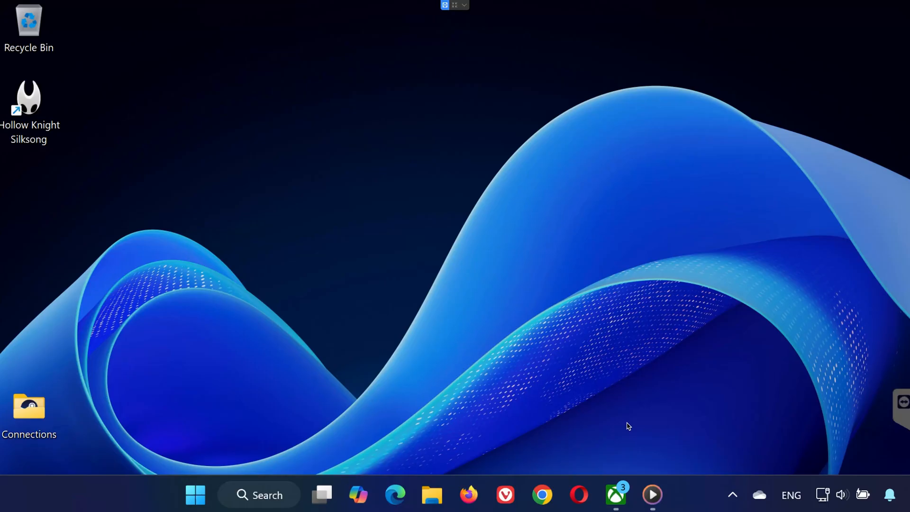
- Open the Manage settings for Hollow Knight: Silksong from the Xbox app library
{"action": "left_click", "coordinate": [615, 494]}
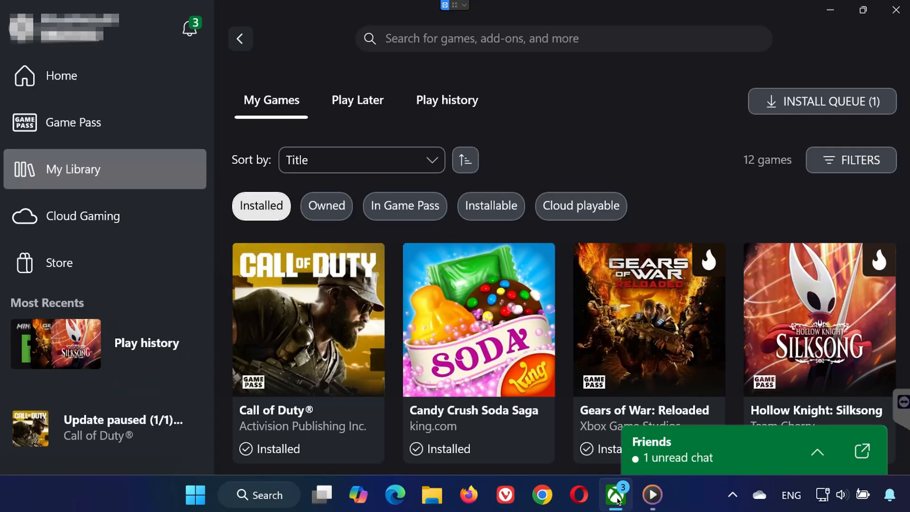
{"action": "left_click", "coordinate": [819, 319]}
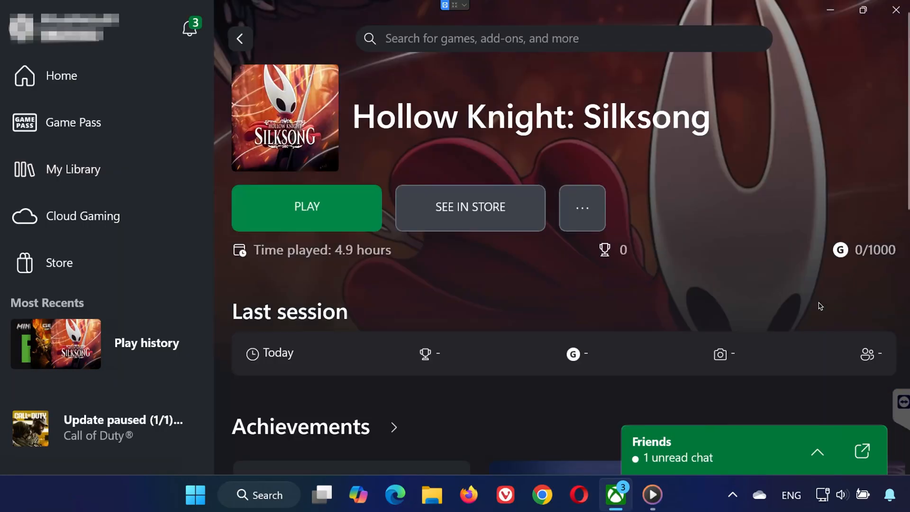
{"action": "left_click", "coordinate": [581, 207]}
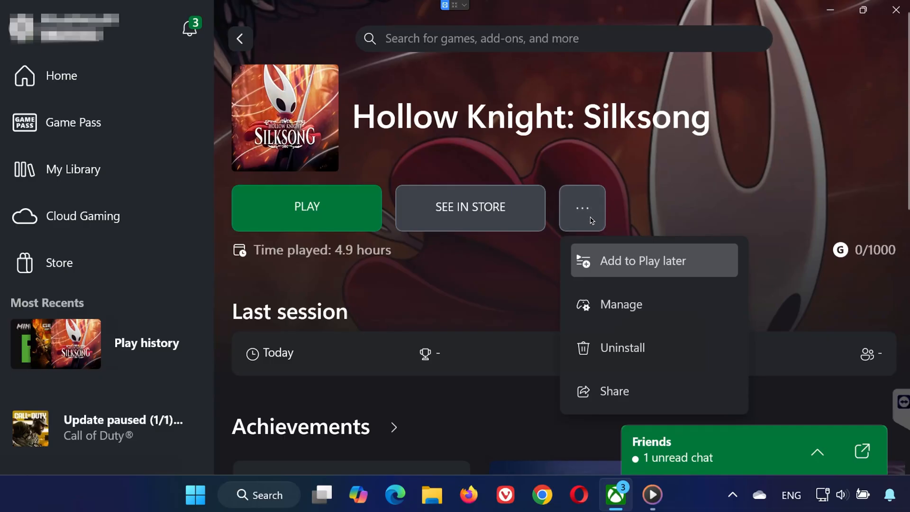
{"action": "left_click", "coordinate": [619, 304]}
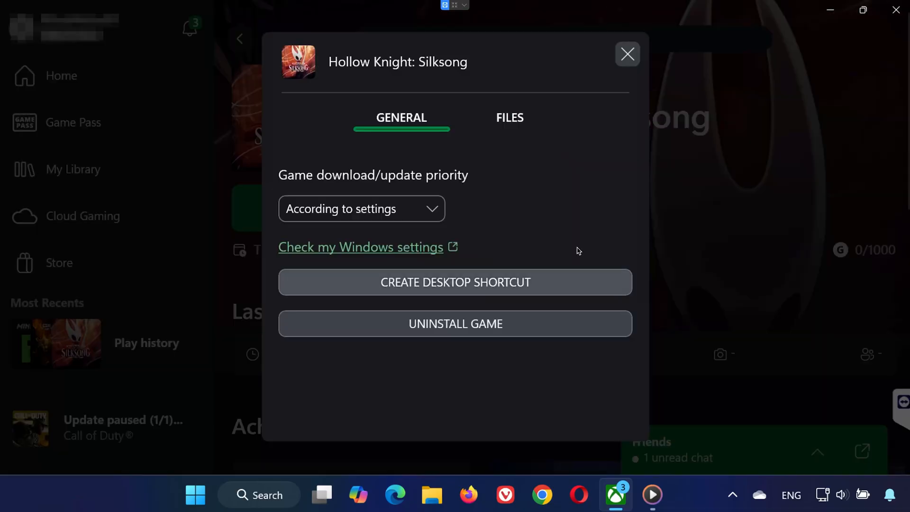
- Run Verify and Repair on Silksong's game files and confirm resetting them to original
{"action": "left_click", "coordinate": [510, 117]}
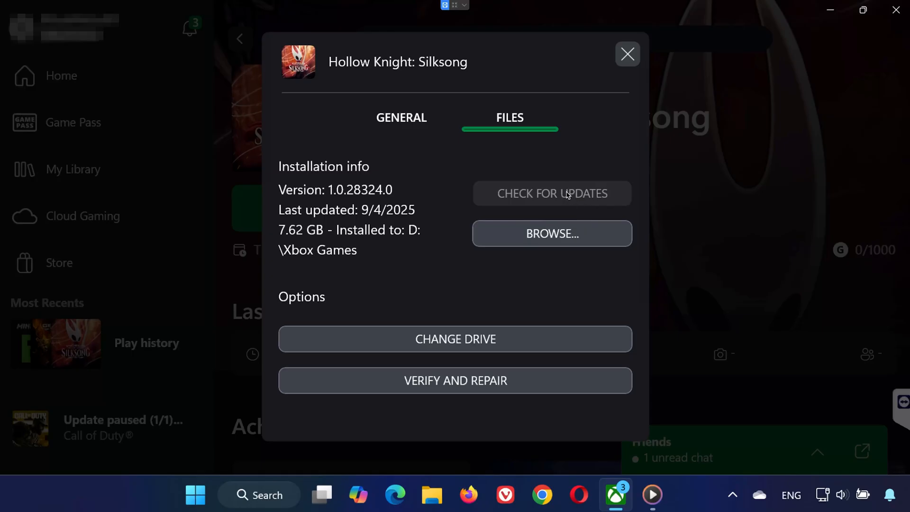
{"action": "mouse_move", "coordinate": [534, 219]}
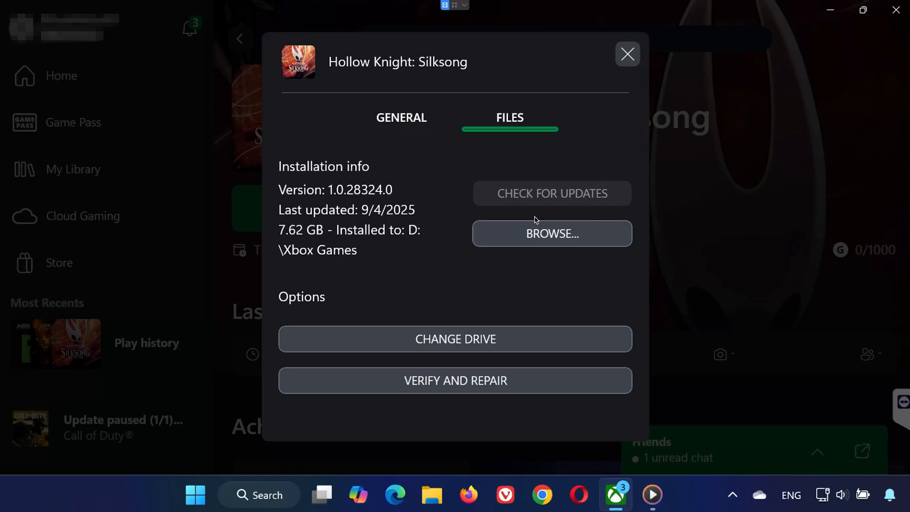
{"action": "left_click", "coordinate": [455, 380]}
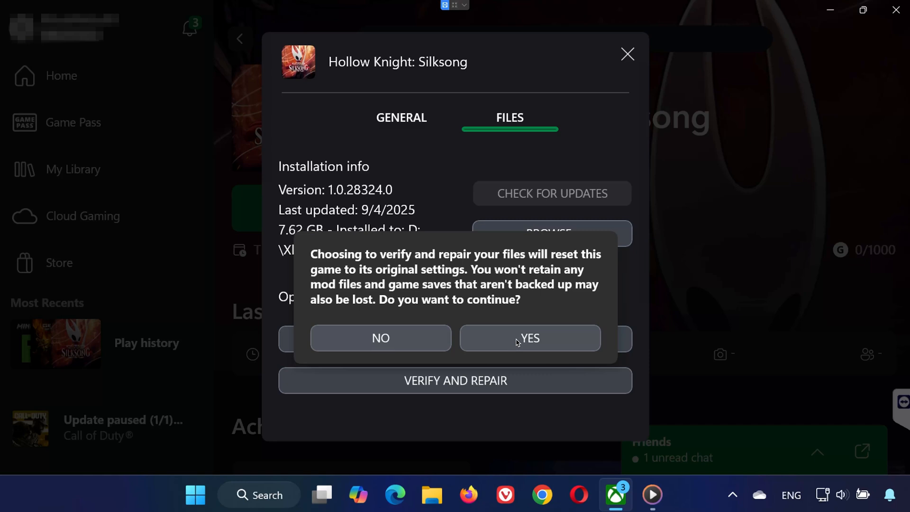
{"action": "mouse_move", "coordinate": [495, 340]}
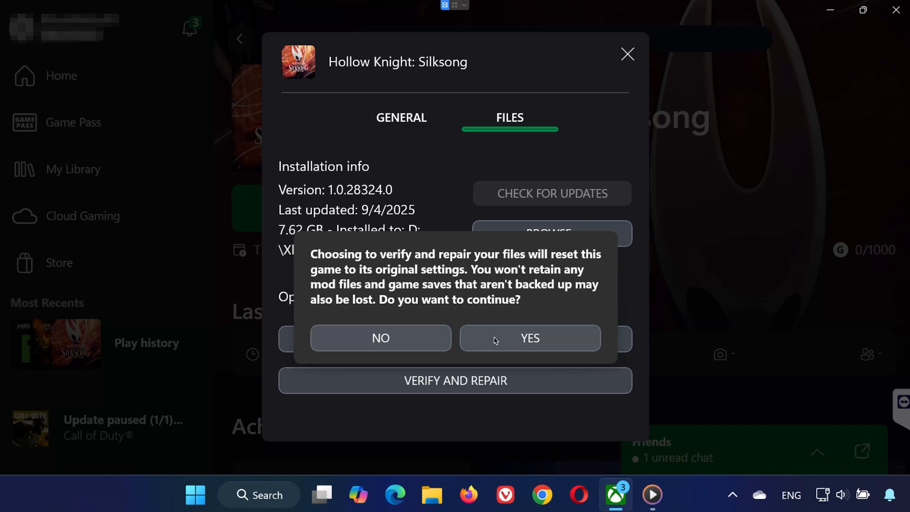
{"action": "mouse_move", "coordinate": [519, 341]}
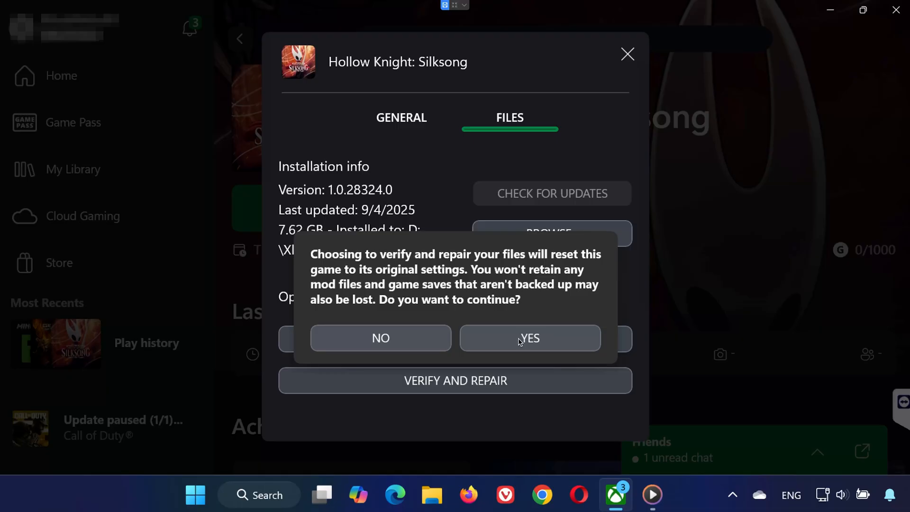
{"action": "left_click", "coordinate": [530, 338]}
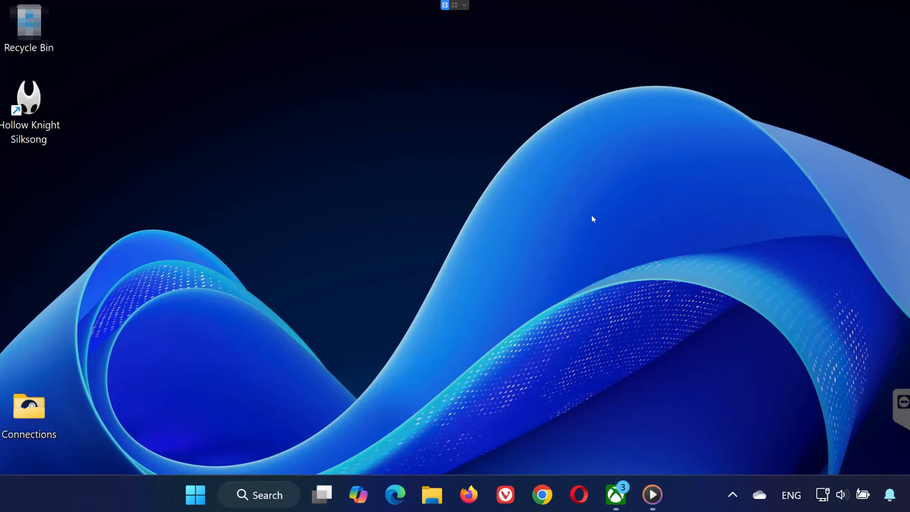
- Open Settings' Installed apps and show options for the 7.63 GB Silksong entry
{"action": "left_click", "coordinate": [194, 494]}
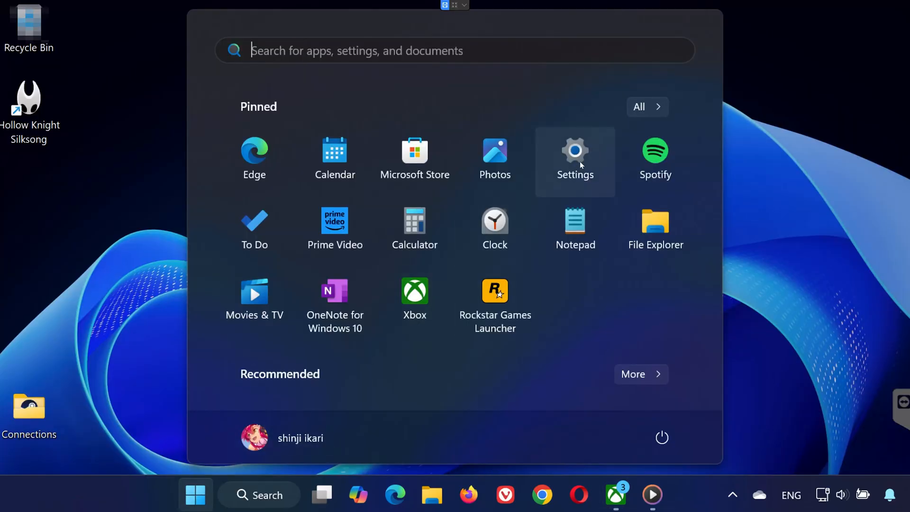
{"action": "left_click", "coordinate": [575, 150]}
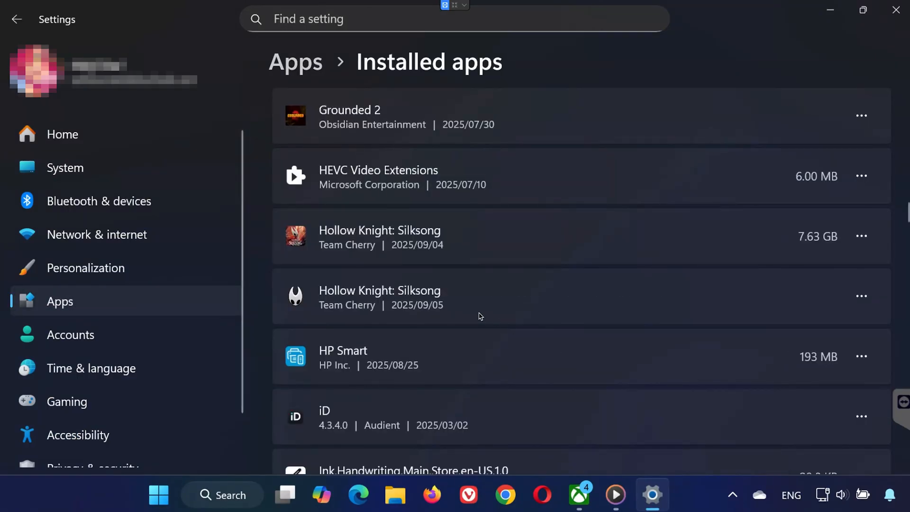
{"action": "left_click", "coordinate": [860, 236]}
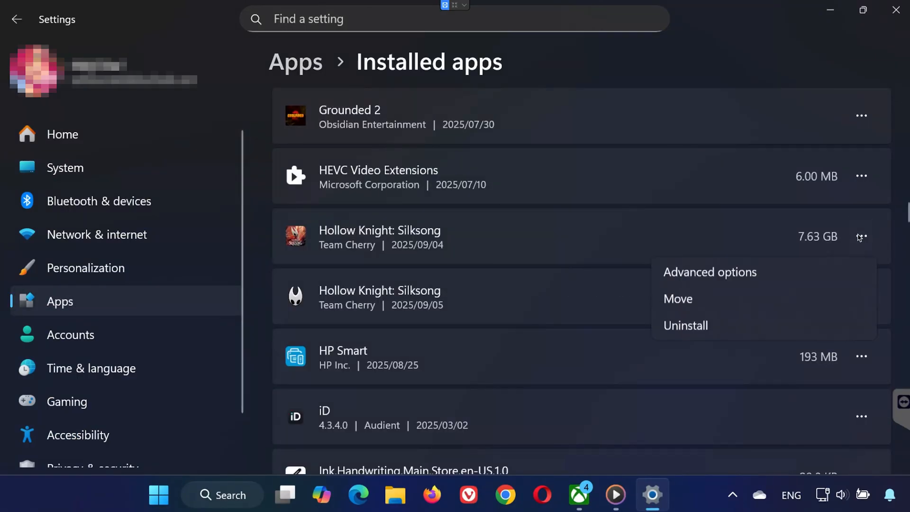
- Repair and reset Hollow Knight: Silksong from its advanced app options
{"action": "left_click", "coordinate": [708, 271]}
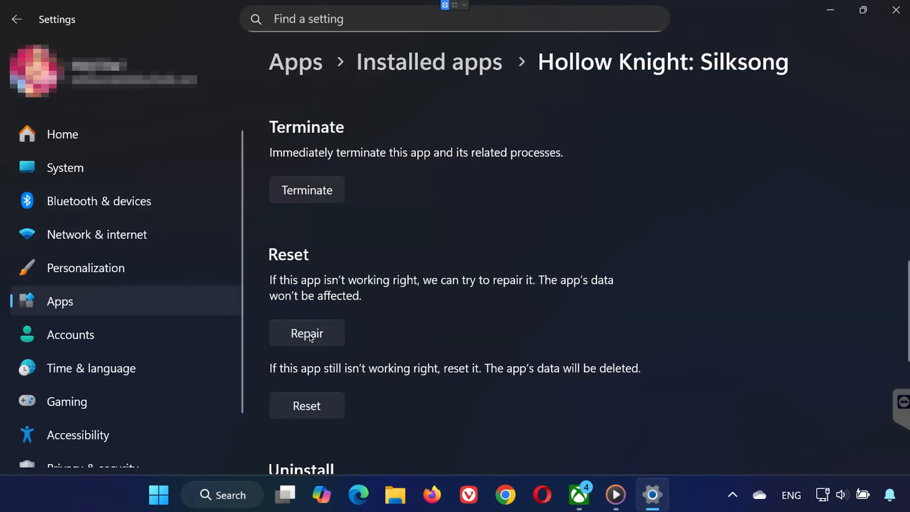
{"action": "left_click", "coordinate": [306, 333]}
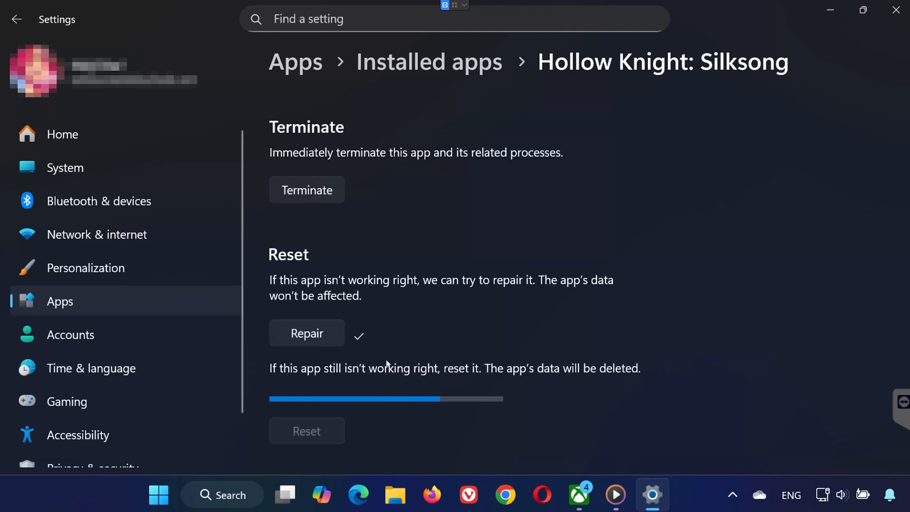
{"action": "scroll", "scroll_direction": "down", "scroll_amount": 3}
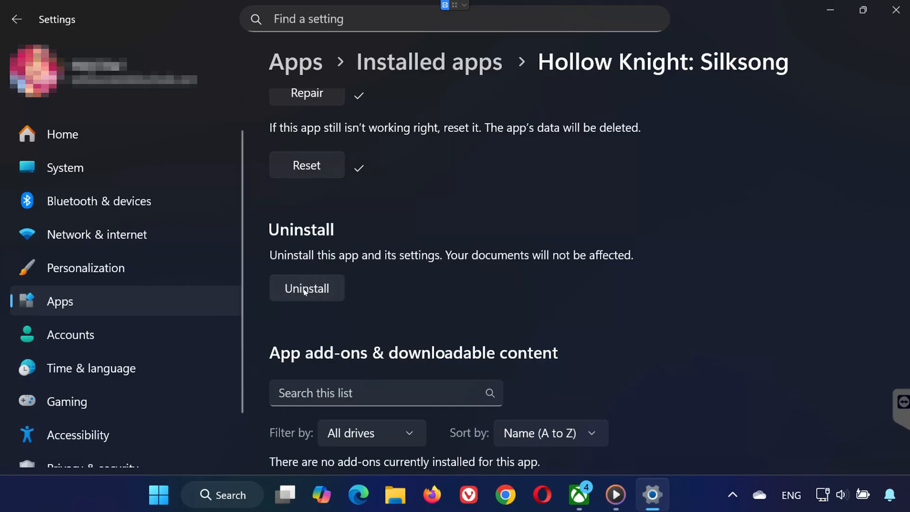
{"action": "mouse_move", "coordinate": [393, 295]}
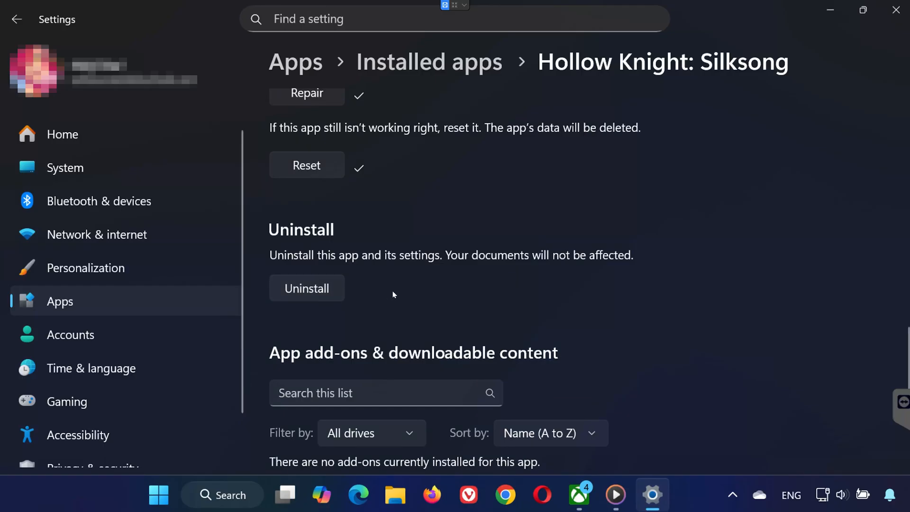
{"action": "mouse_move", "coordinate": [425, 299]}
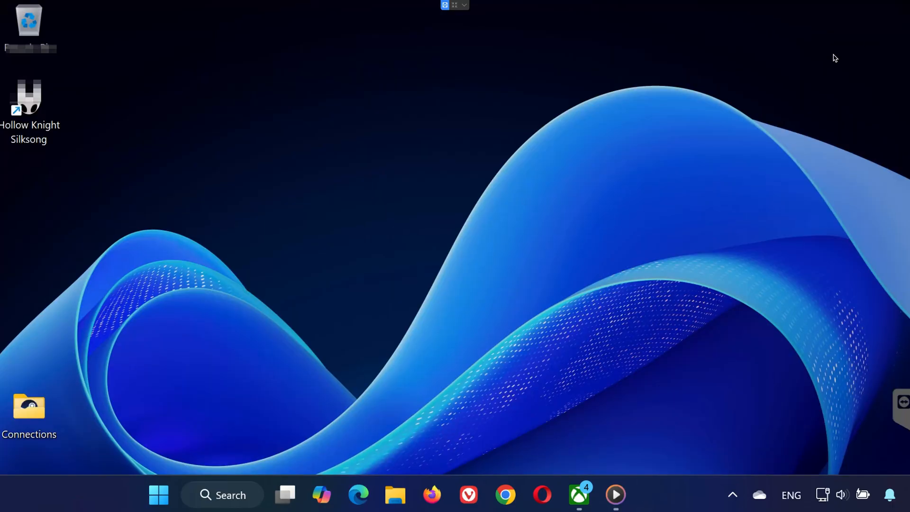
- Auto-search for an NVIDIA GeForce RTX 2060 Max-Q driver in Device Manager, confirming the best is installed
{"action": "left_click", "coordinate": [158, 494]}
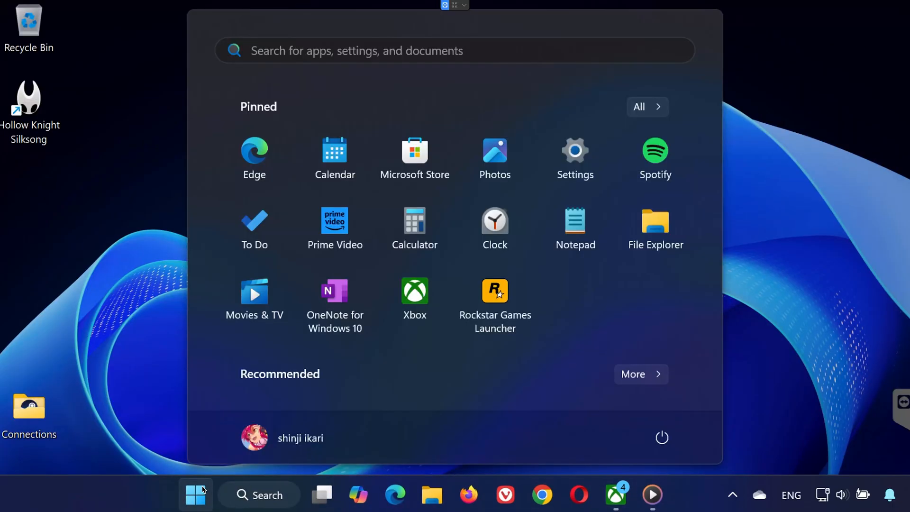
{"action": "type", "text": "device Manager"}
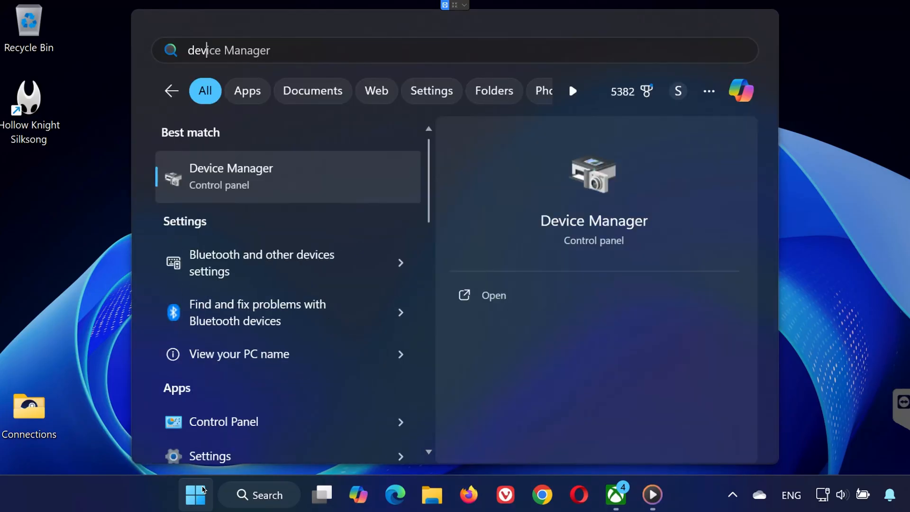
{"action": "left_click", "coordinate": [231, 176]}
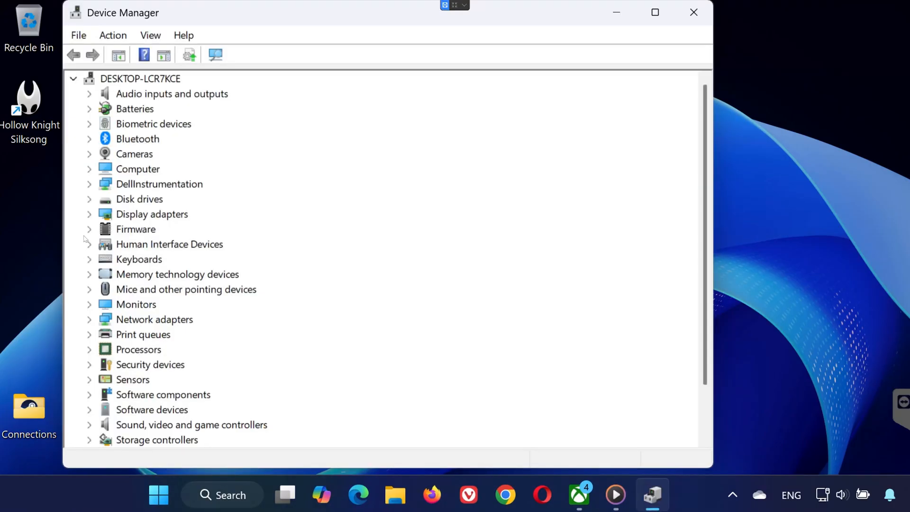
{"action": "right_click", "coordinate": [220, 243]}
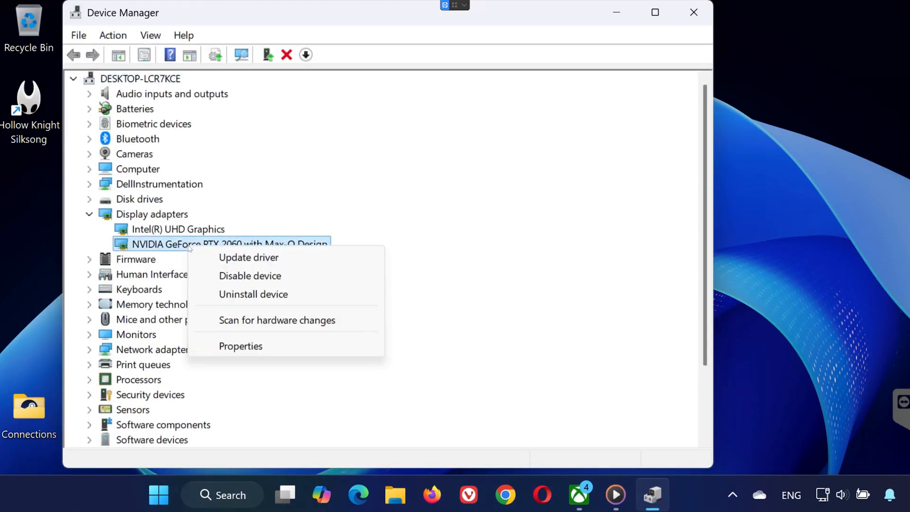
{"action": "left_click", "coordinate": [248, 257]}
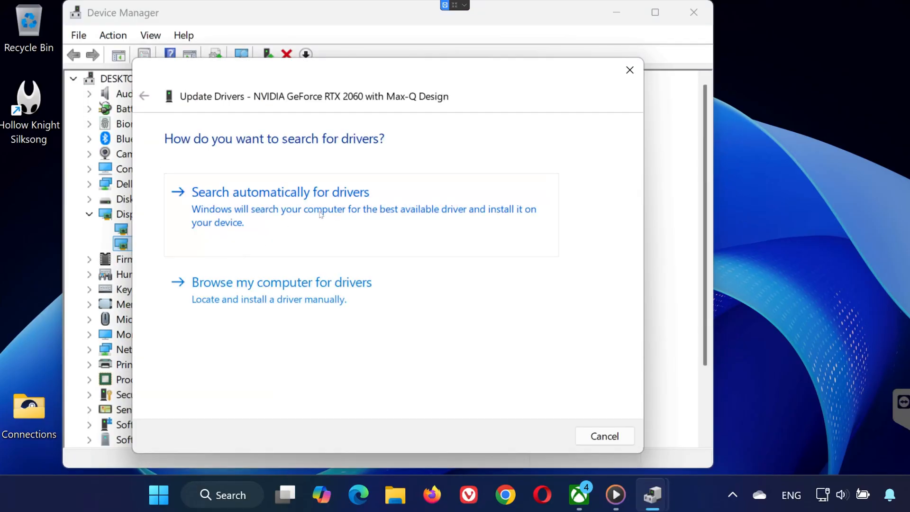
{"action": "left_click", "coordinate": [280, 192]}
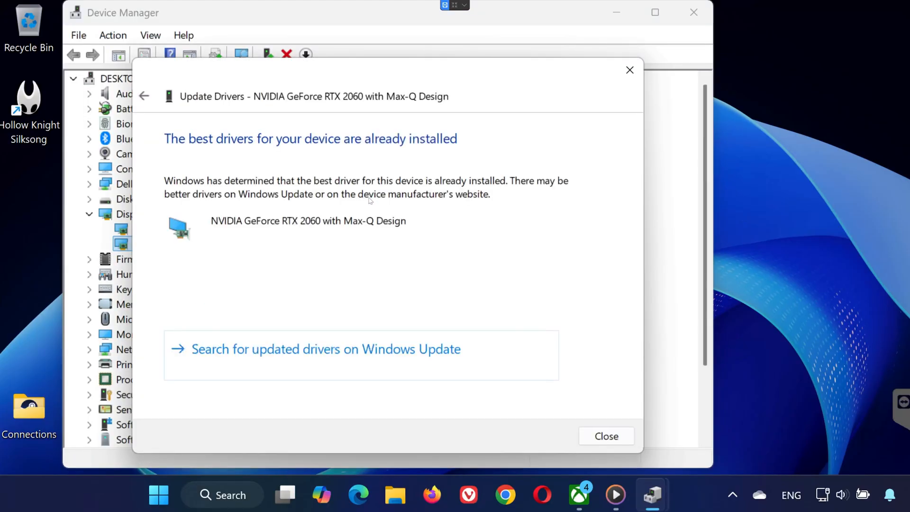
{"action": "mouse_move", "coordinate": [403, 212]}
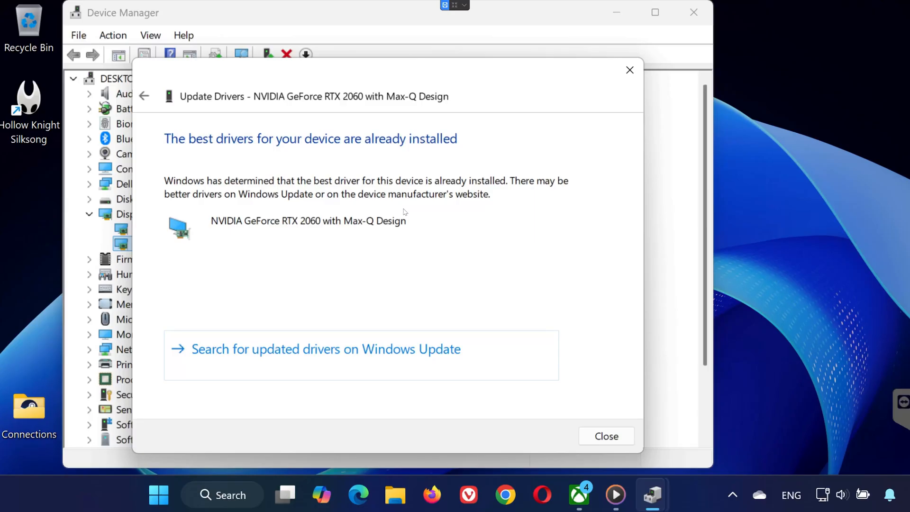
{"action": "mouse_move", "coordinate": [636, 390]}
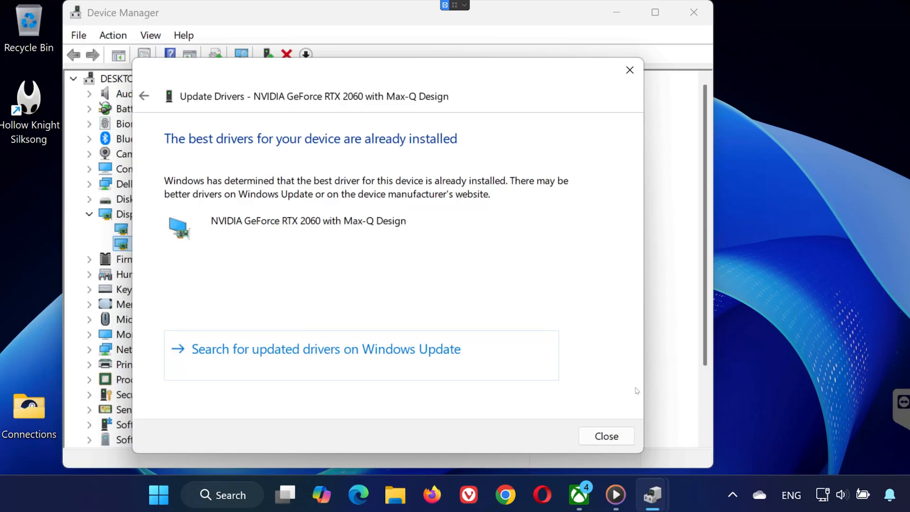
{"action": "left_click", "coordinate": [605, 436]}
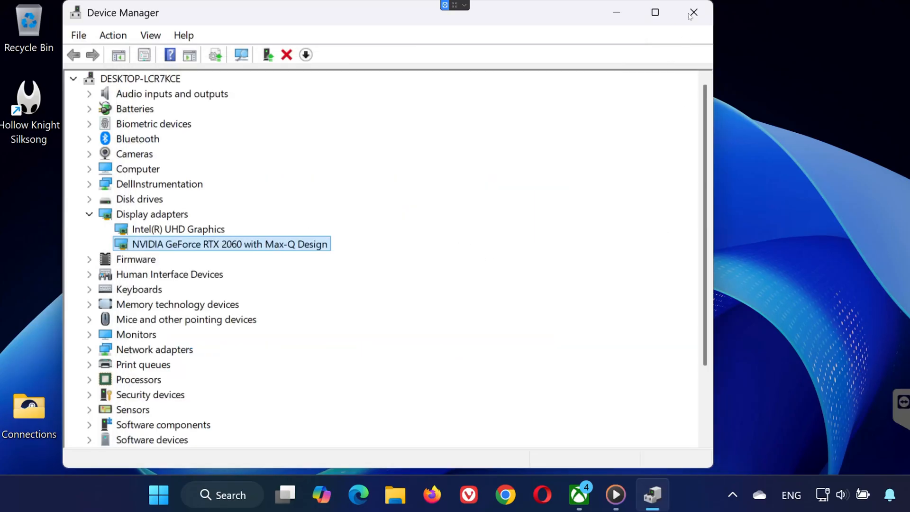
{"action": "left_click", "coordinate": [693, 12]}
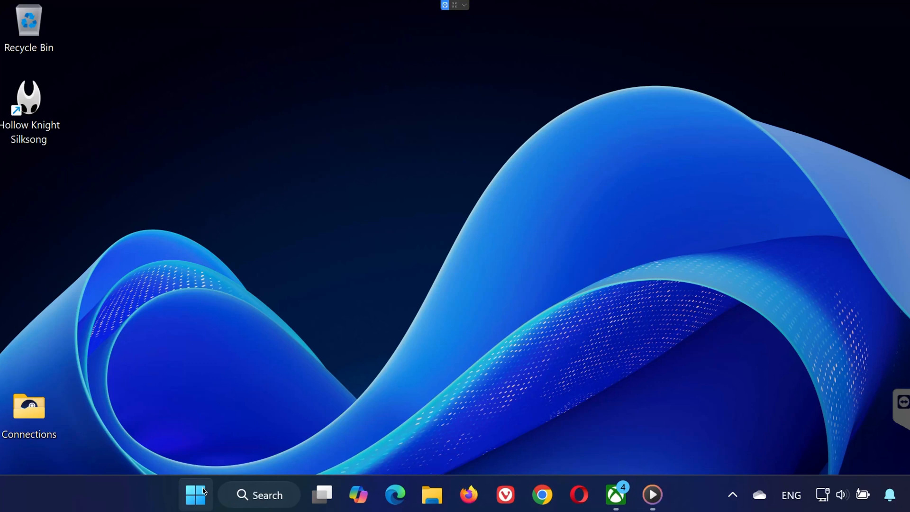
- Refresh the NVIDIA app's Drivers page to check that Game Ready Driver 581.15 is current
{"action": "left_click", "coordinate": [195, 495]}
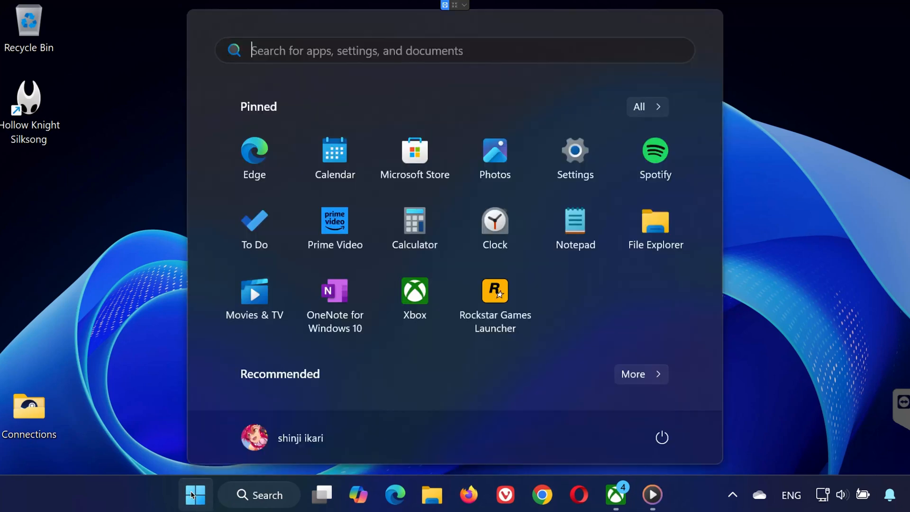
{"action": "type", "text": "nvidIA App"}
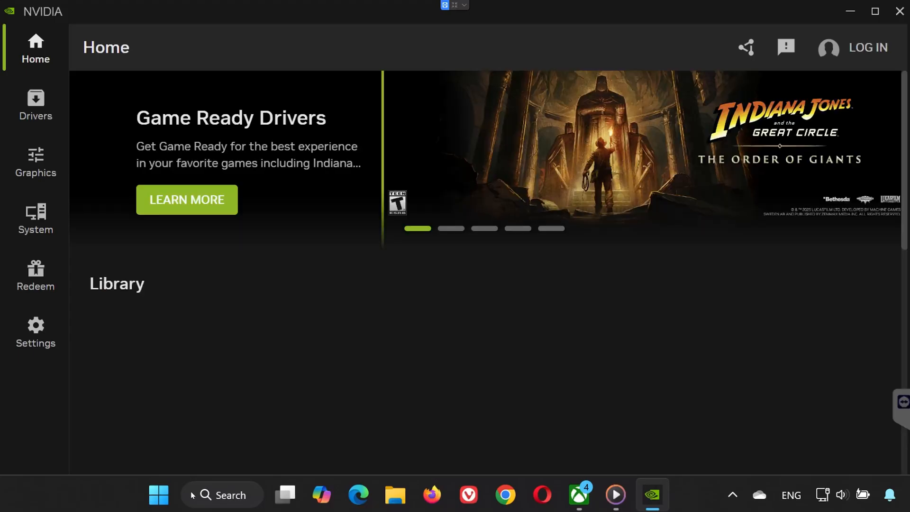
{"action": "left_click", "coordinate": [35, 106]}
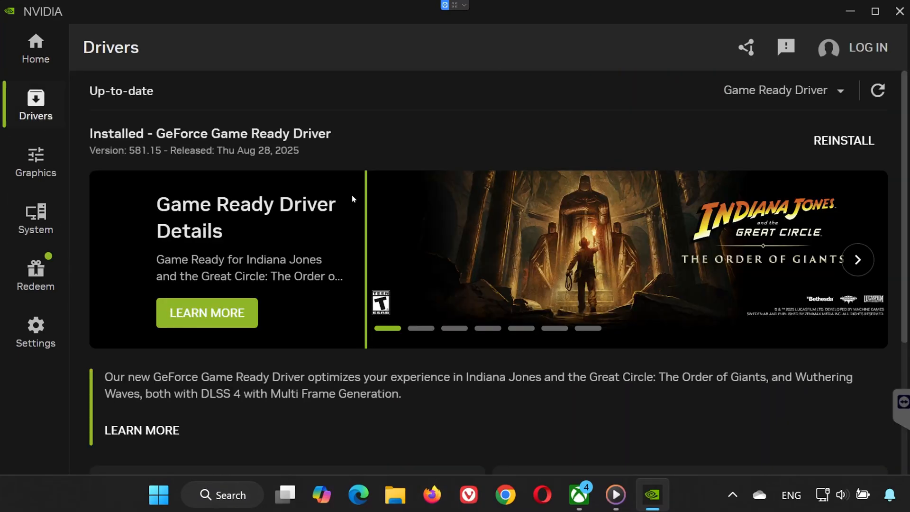
{"action": "left_click", "coordinate": [877, 90]}
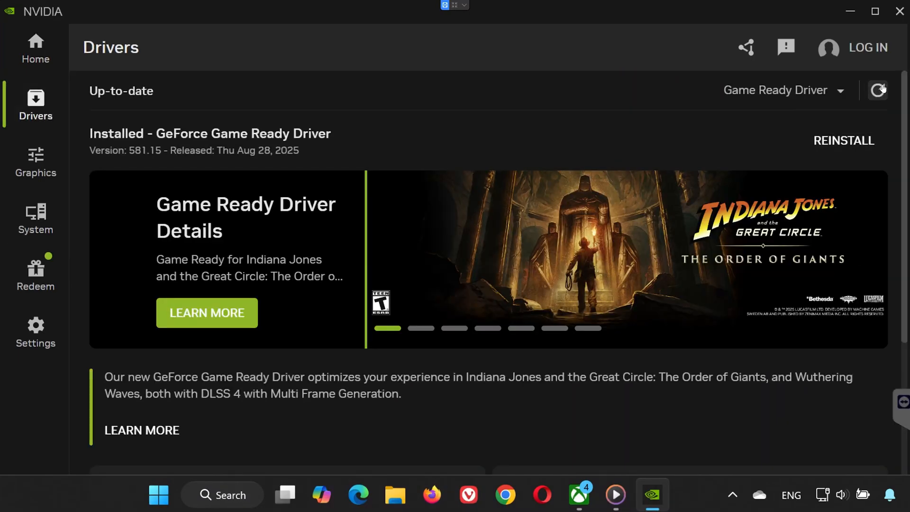
{"action": "left_click", "coordinate": [877, 90]}
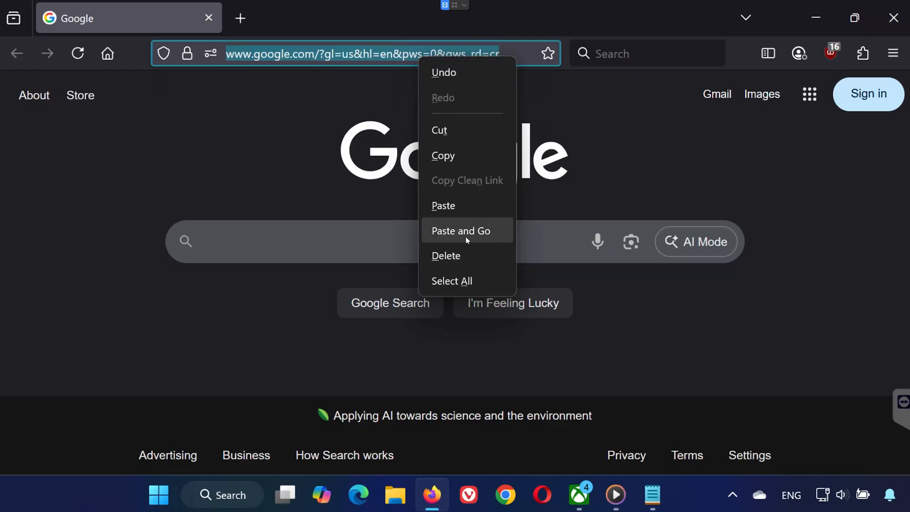
- Go to the pasted Visual C++ redistributable download link in Firefox
{"action": "left_click", "coordinate": [461, 230]}
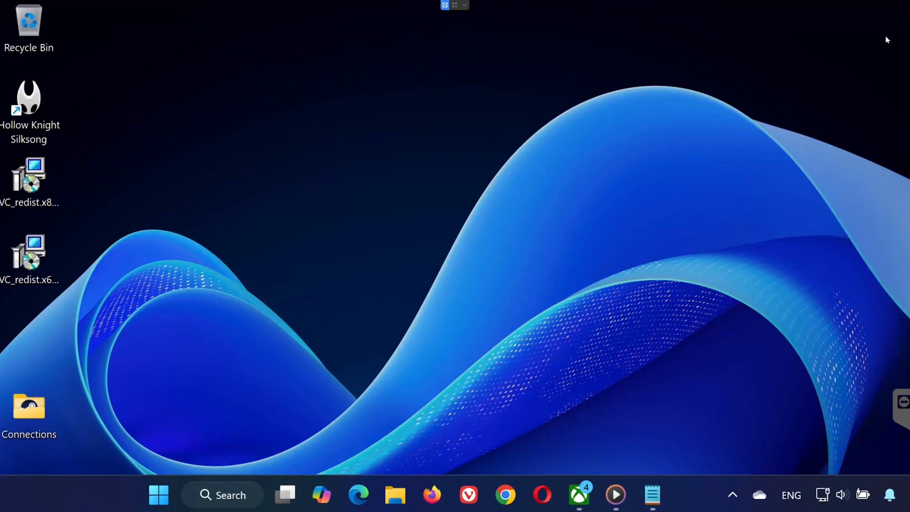
- Install the x86 Visual C++ 2015-2022 Redistributable 14.44.35211 from the desktop installer
{"action": "left_click", "coordinate": [28, 255]}
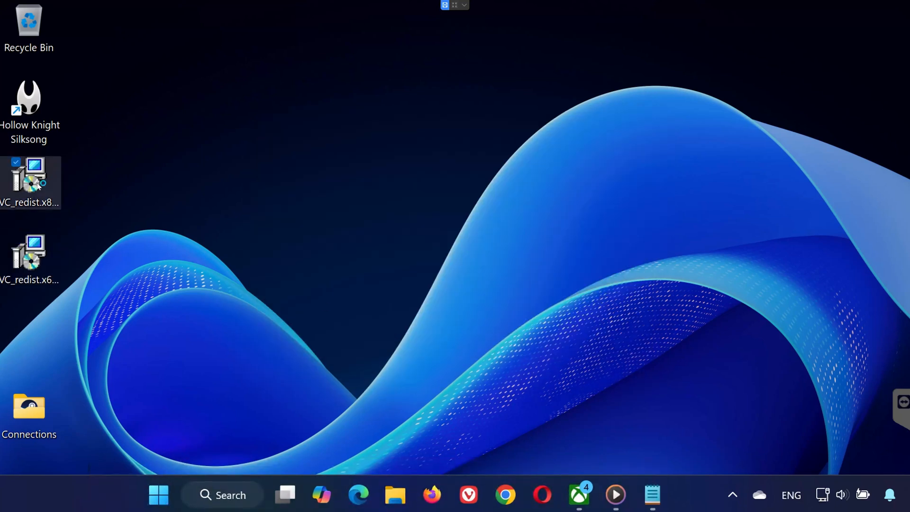
{"action": "double_click", "coordinate": [29, 180]}
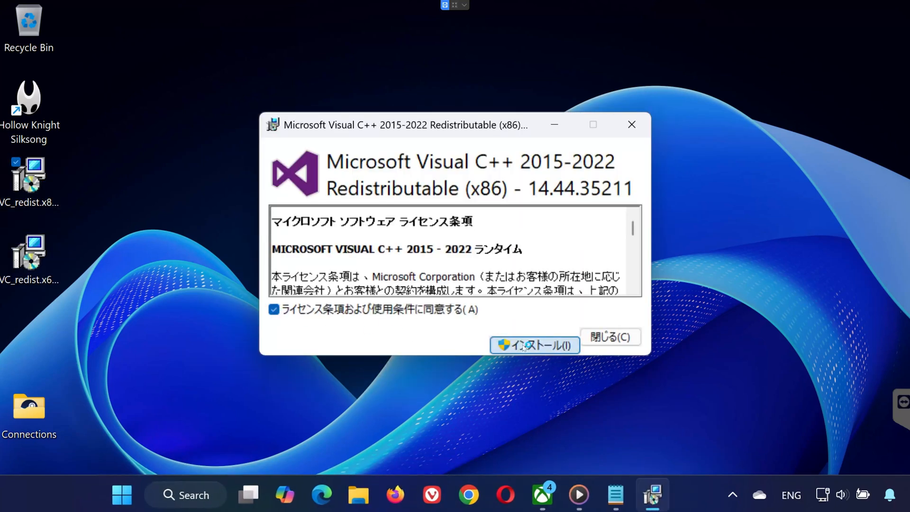
{"action": "left_click", "coordinate": [533, 345]}
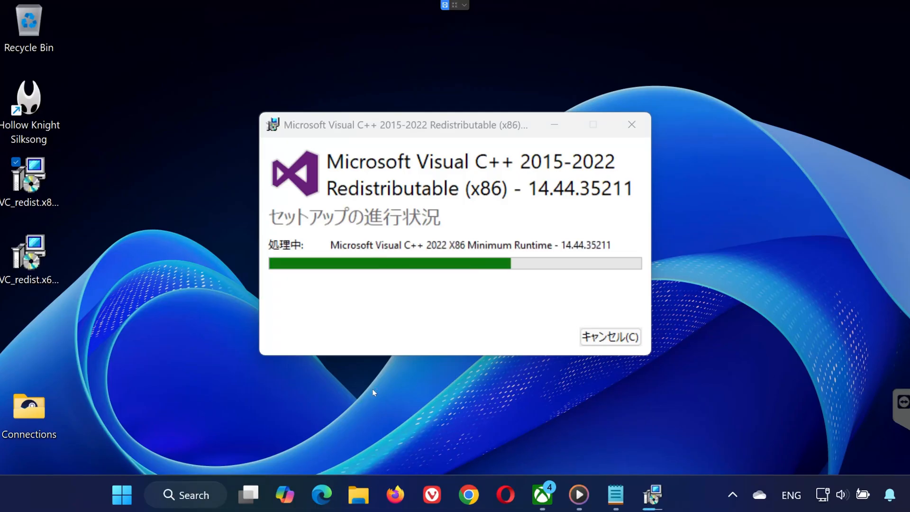
{"action": "left_click", "coordinate": [121, 495]}
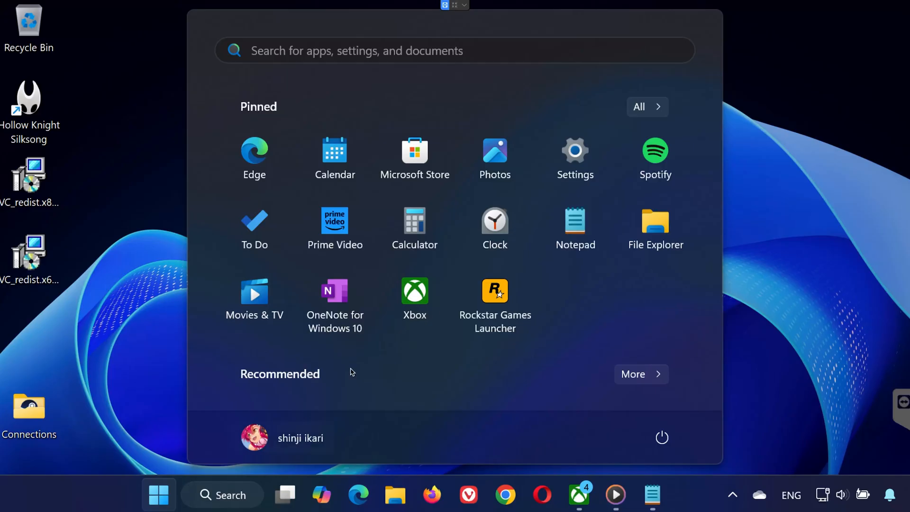
- In Display > Graphics settings, give Silksong the High Performance NVIDIA RTX 2060 GPU
{"action": "left_click", "coordinate": [573, 151]}
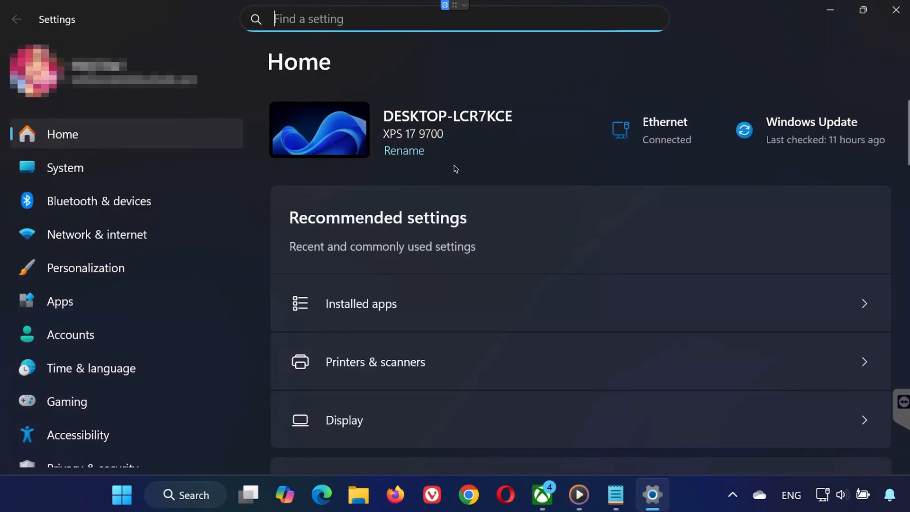
{"action": "left_click", "coordinate": [65, 167]}
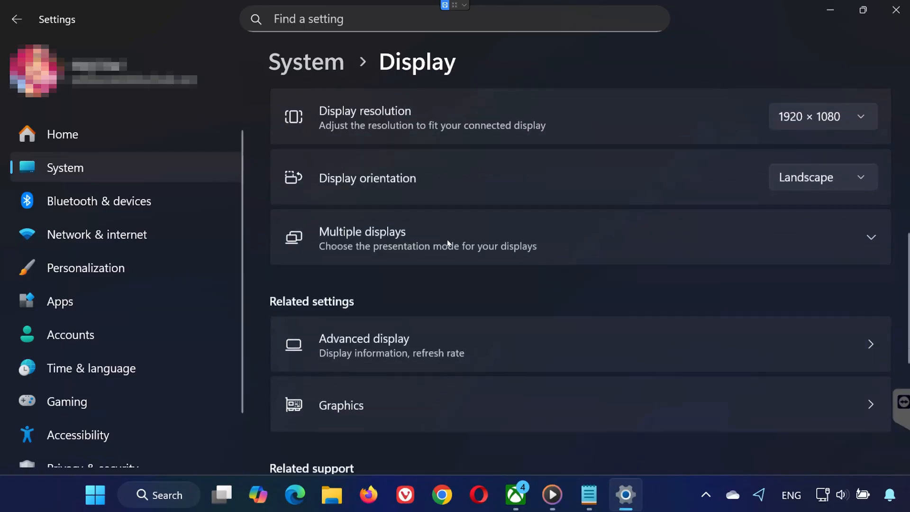
{"action": "left_click", "coordinate": [340, 405]}
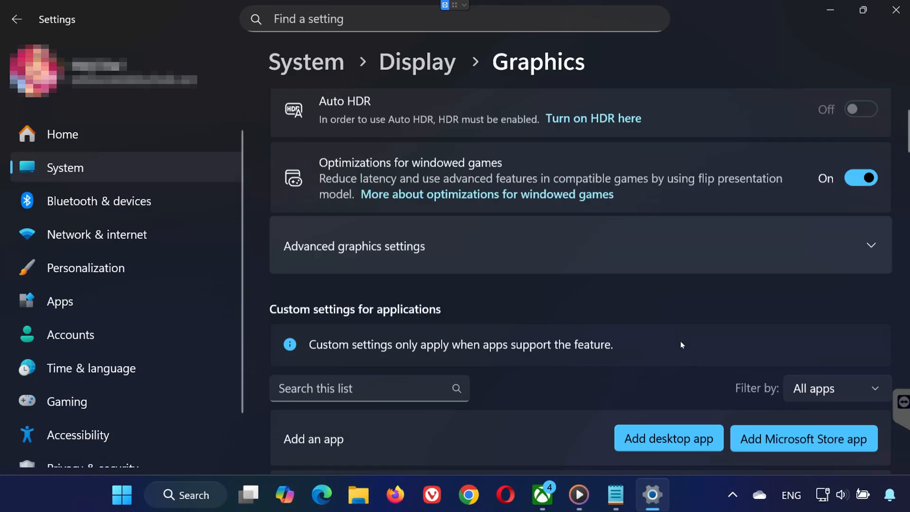
{"action": "scroll", "scroll_direction": "down", "scroll_amount": 3}
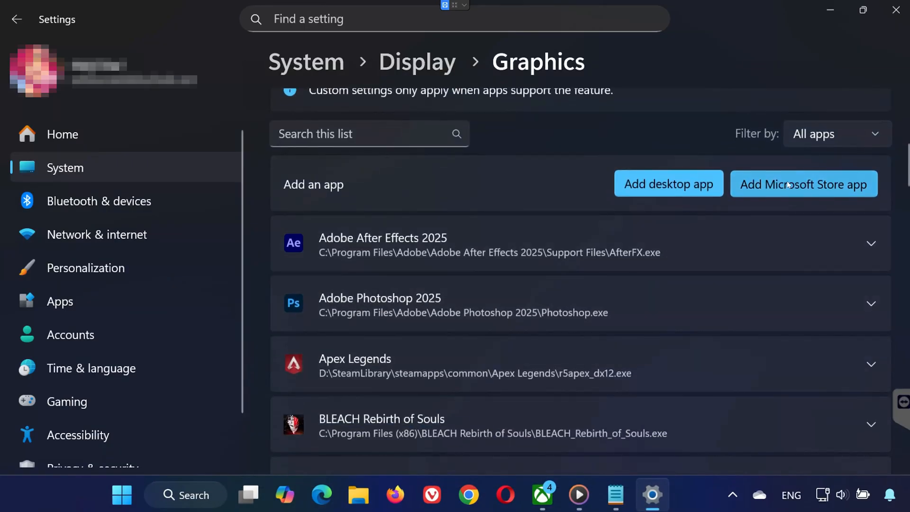
{"action": "mouse_move", "coordinate": [704, 292]}
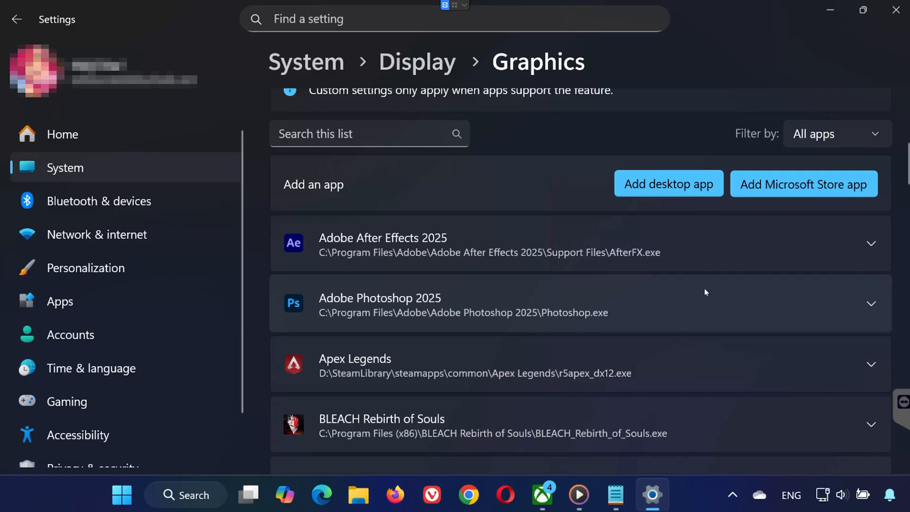
{"action": "scroll", "scroll_direction": "down", "scroll_amount": 3}
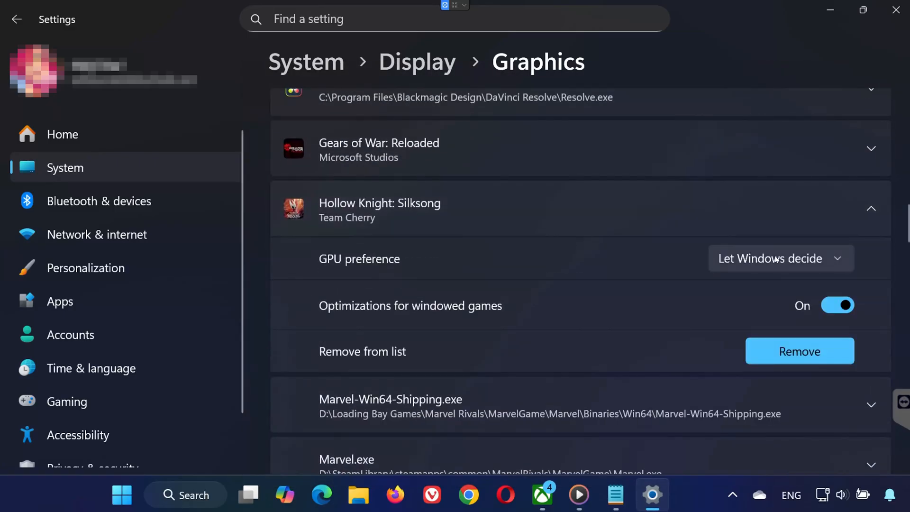
{"action": "left_click", "coordinate": [780, 258]}
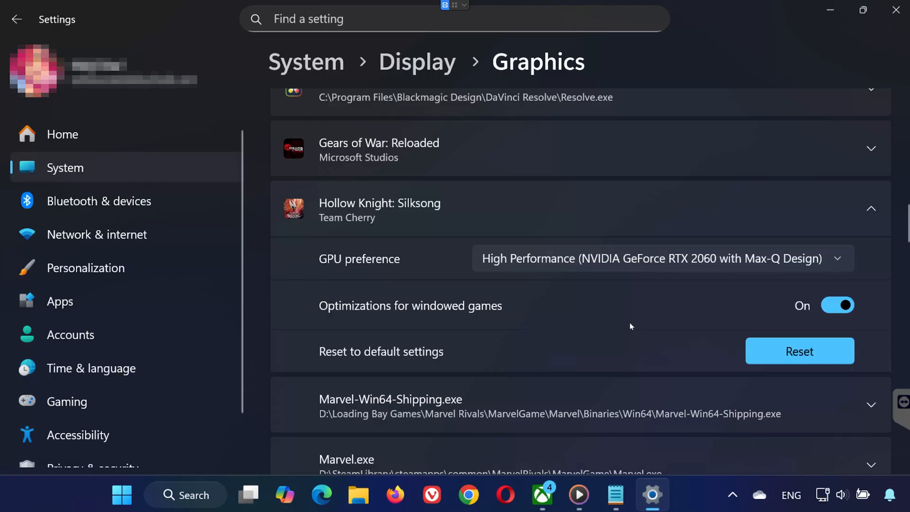